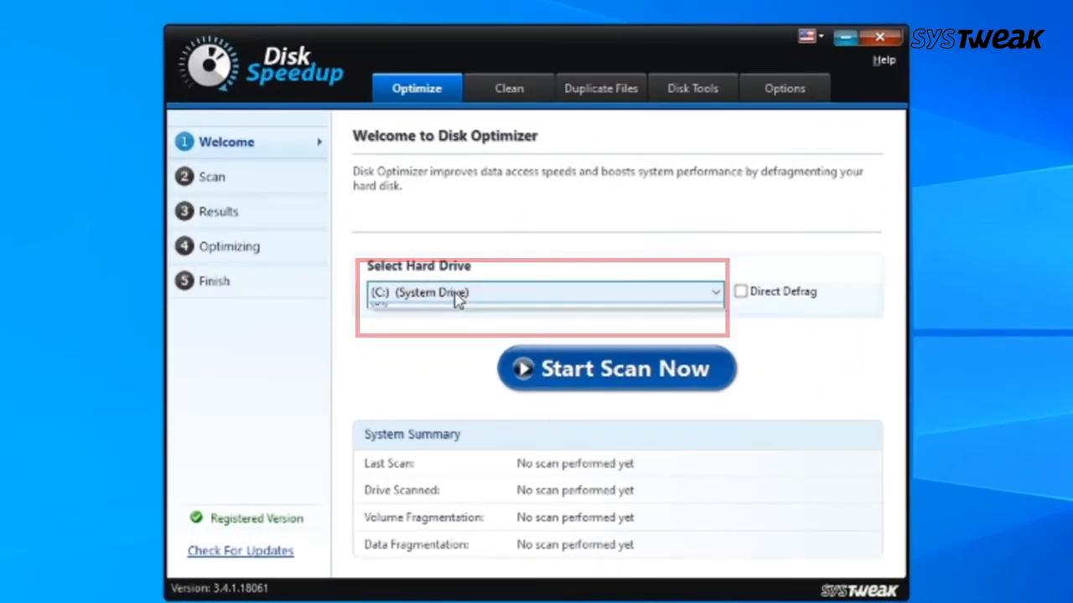
- Scan and defragment drive D:, bringing its fragmentation from 2.62% to 0.00%
click(543, 292)
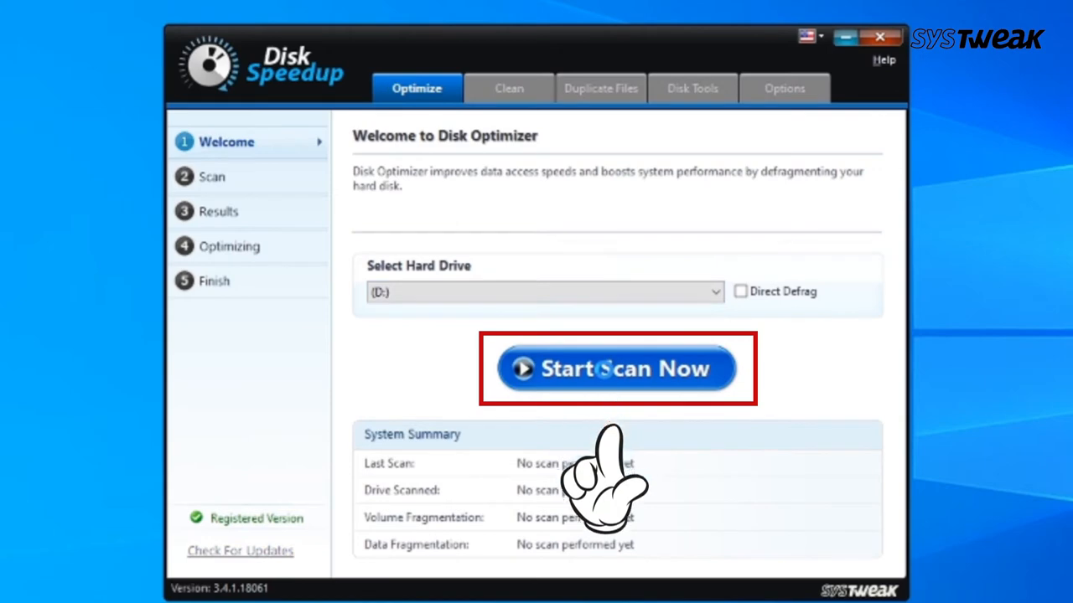
click(618, 369)
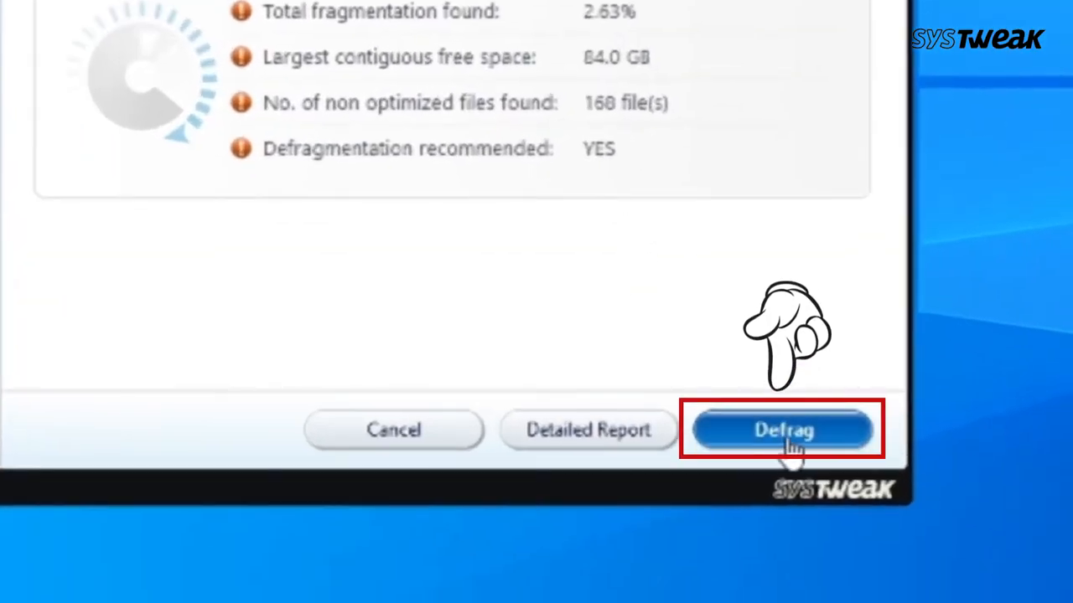
click(782, 429)
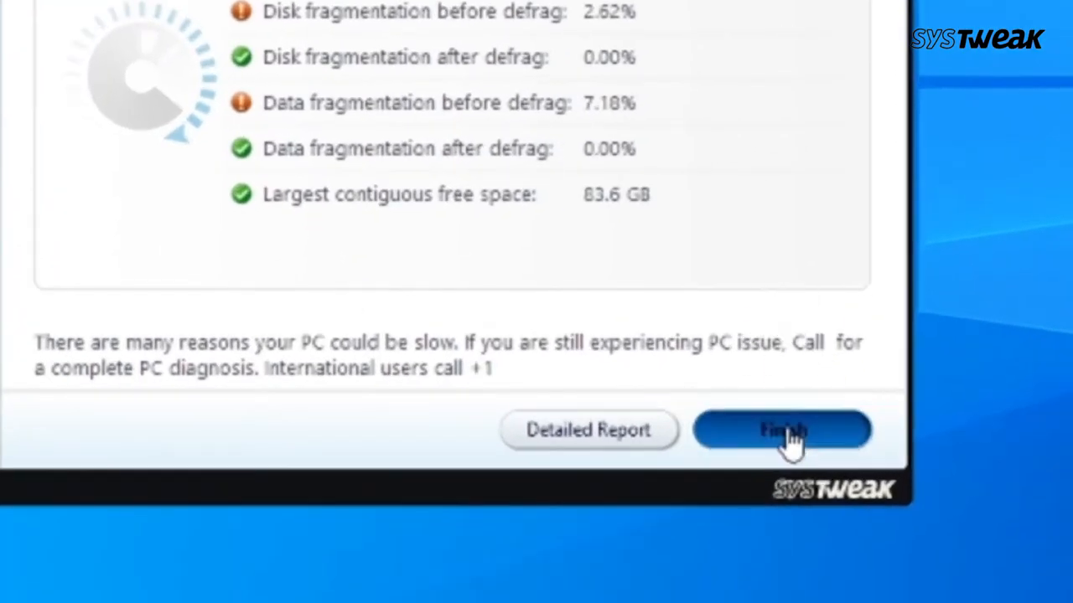
click(781, 430)
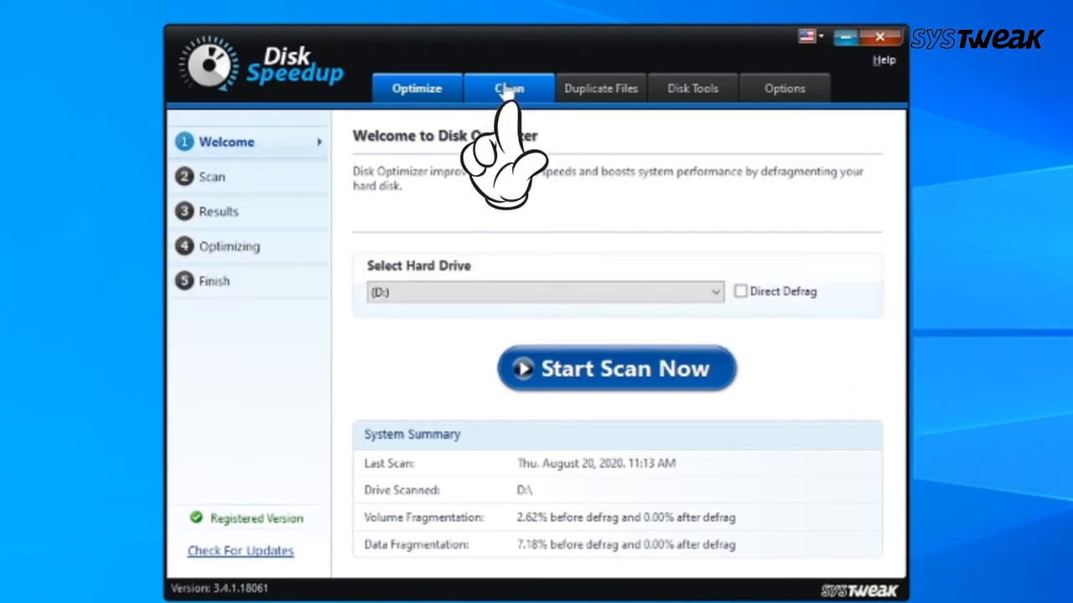
- Scan for and clean 175 junk files, saving 4 MB
click(508, 88)
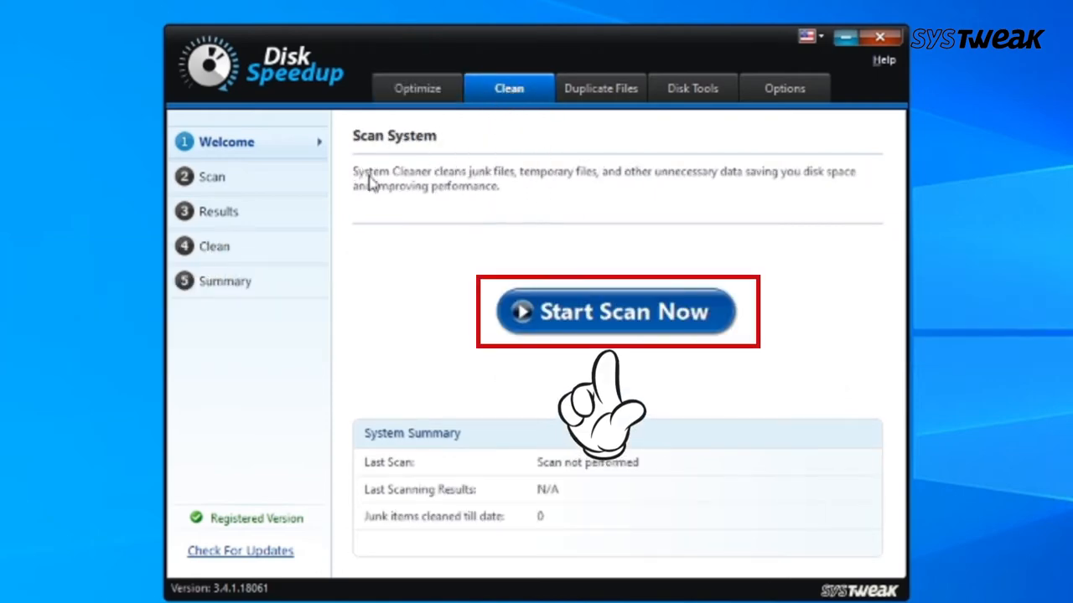
click(618, 311)
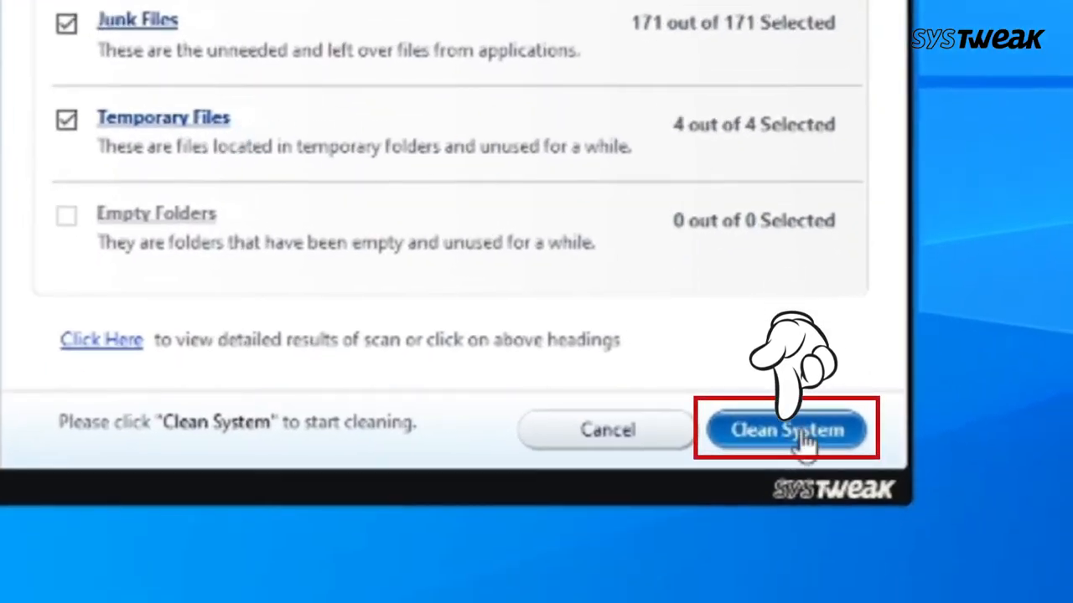
click(785, 429)
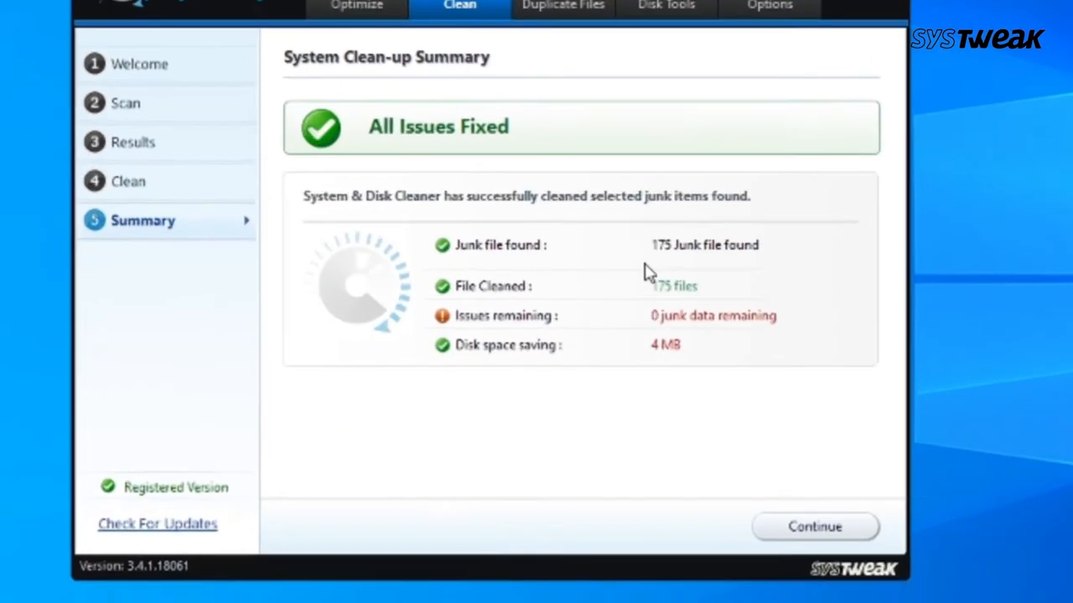
click(814, 526)
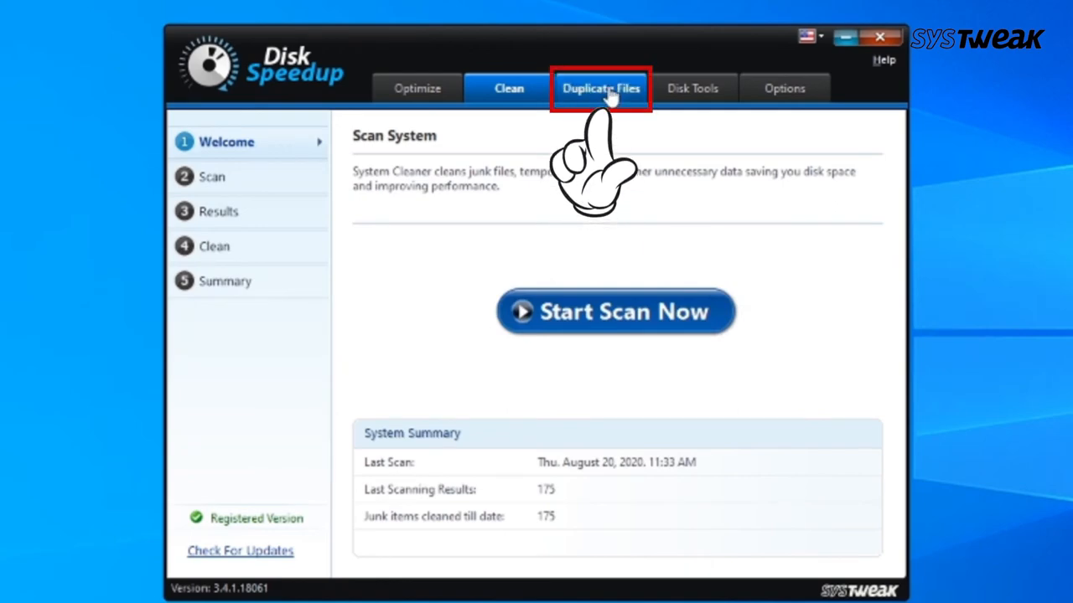
- Choose This PC as the location to search for duplicate files
click(601, 88)
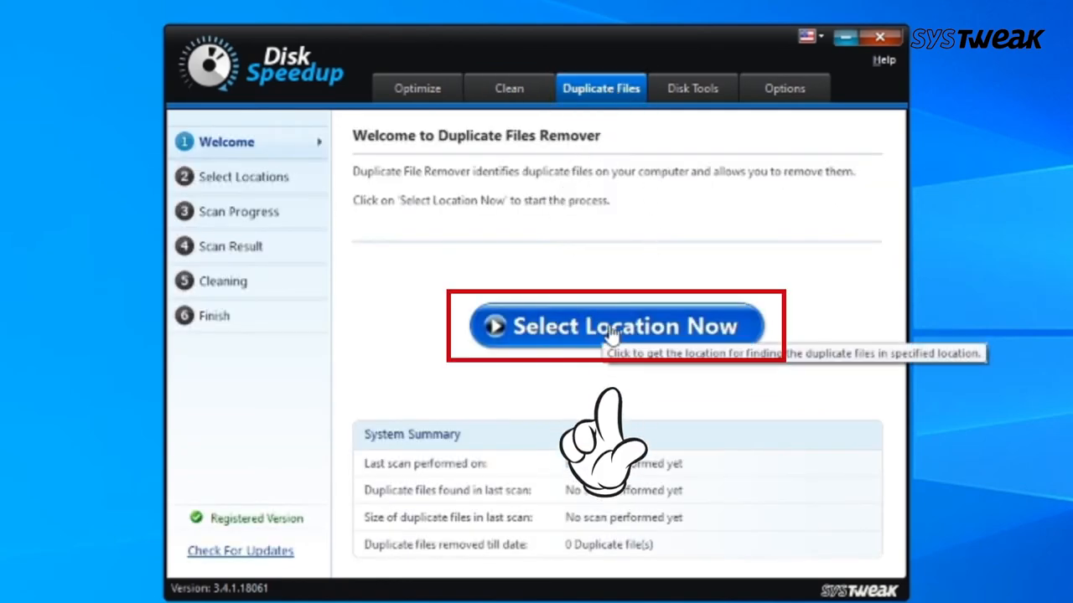
click(617, 326)
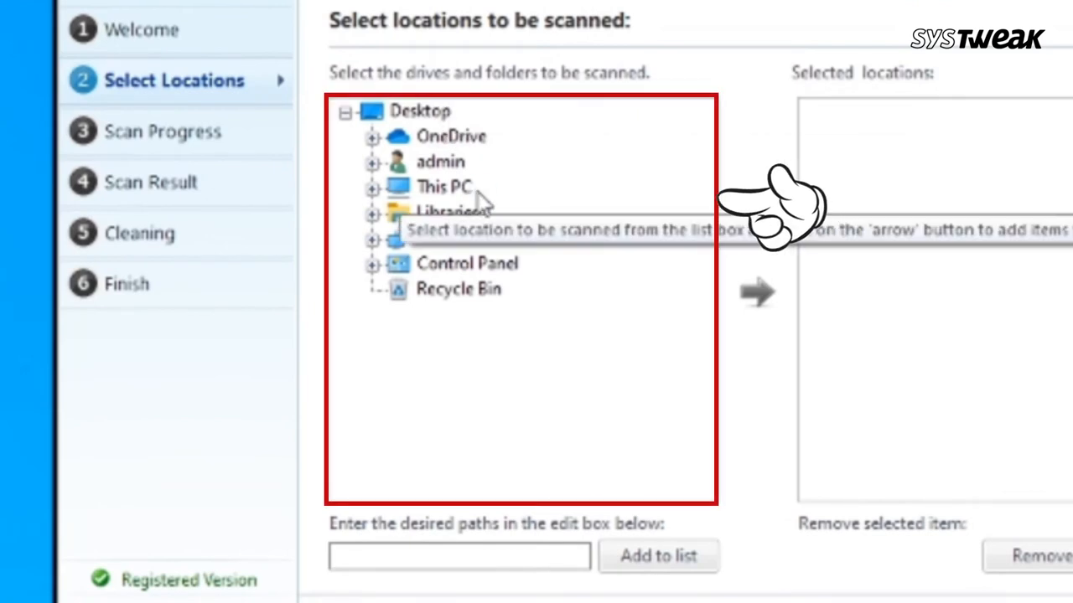
click(496, 417)
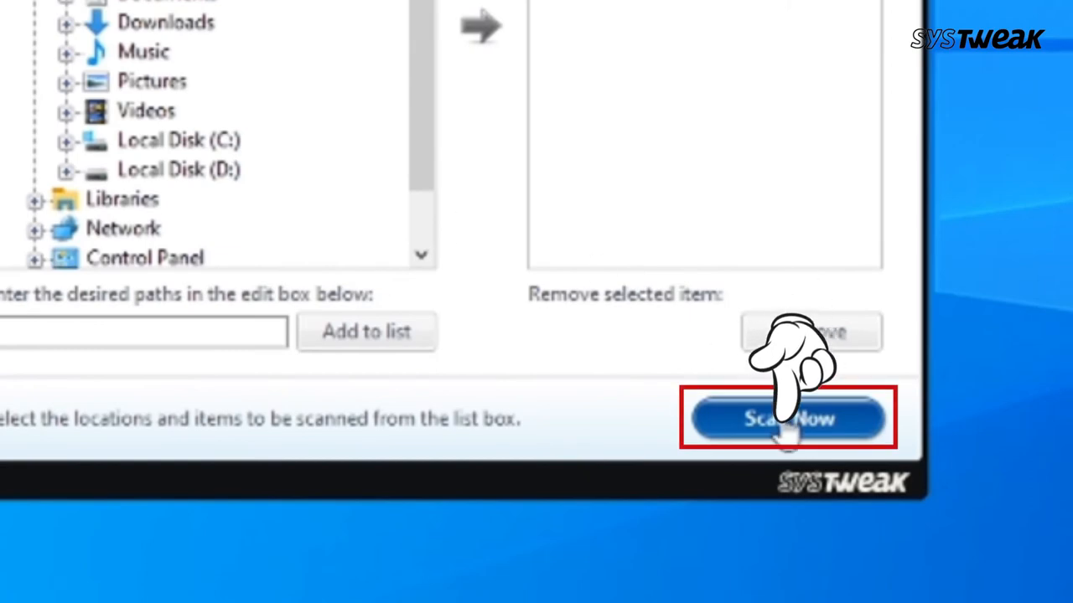
- Scan This PC and remove the 7 duplicate files found, saving 6.54 MB
click(786, 418)
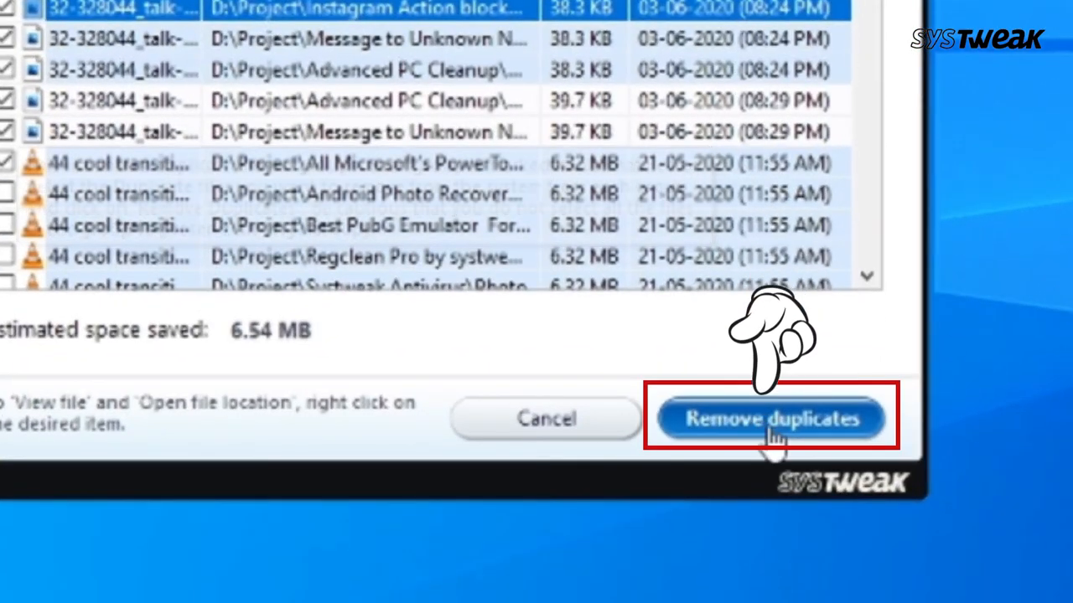
click(771, 418)
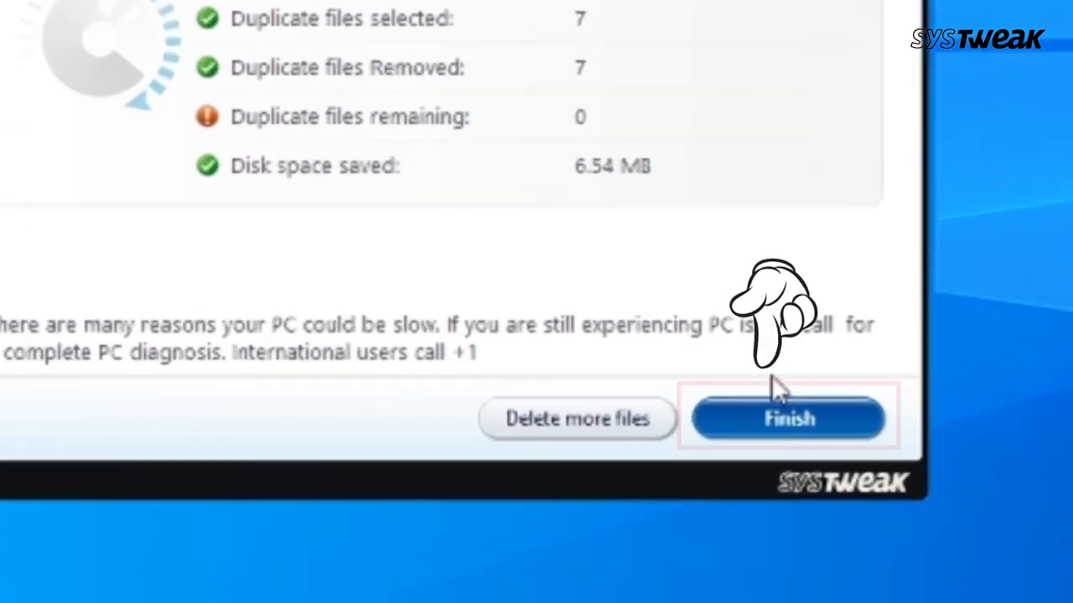
click(788, 419)
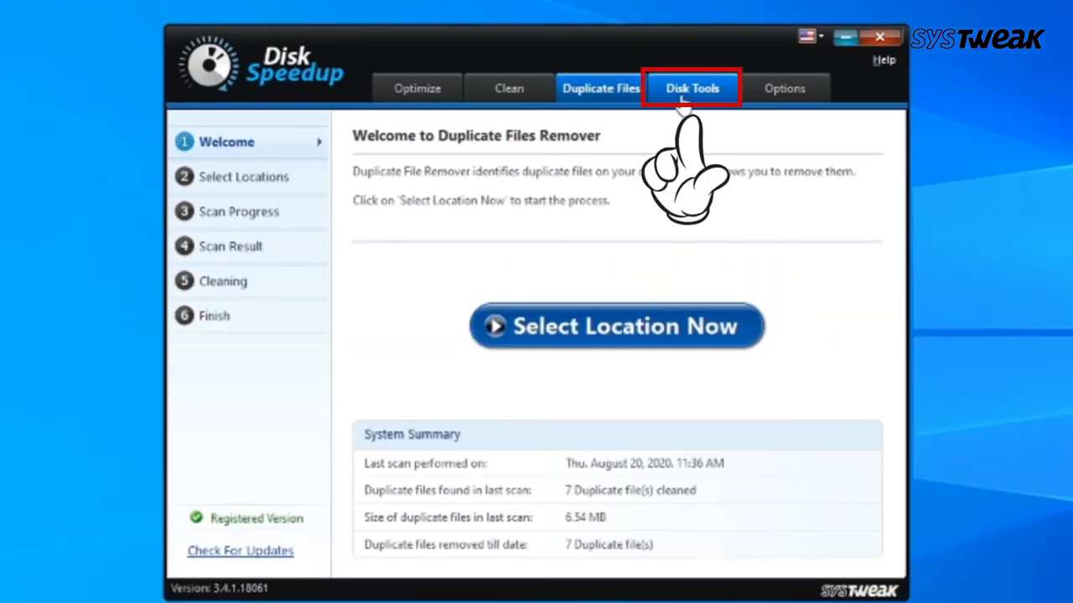
- Run a Disk Doctor normal analysis on drive C: from Disk Tools
click(691, 88)
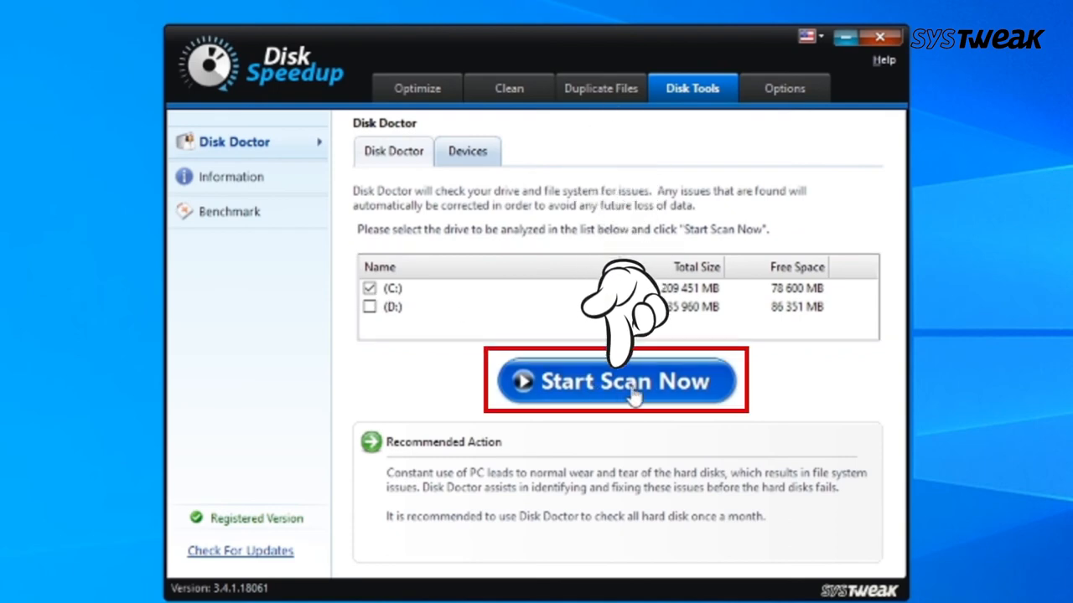
click(618, 381)
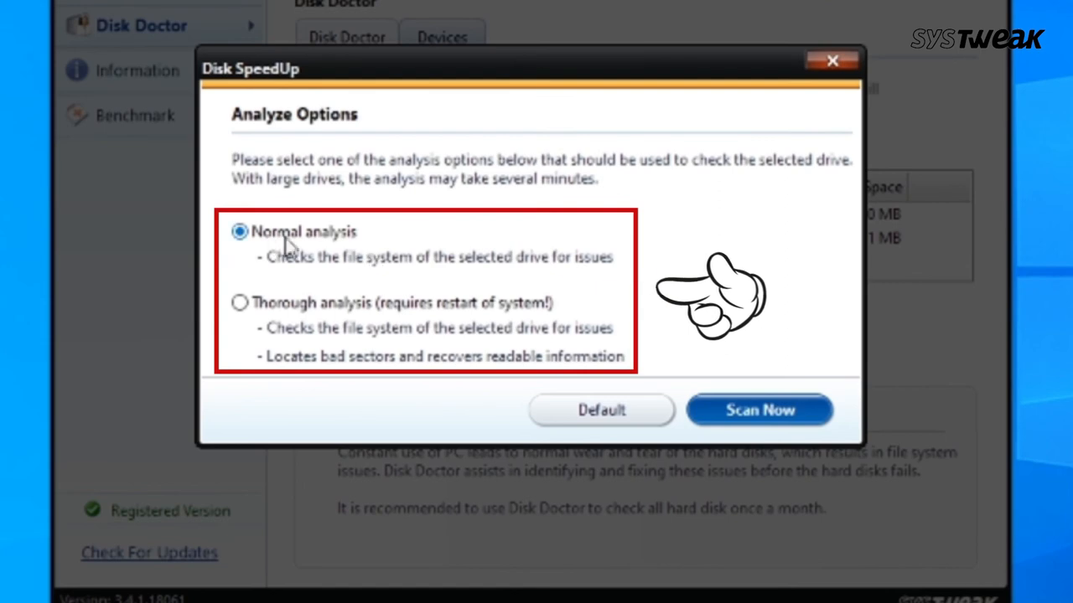
click(758, 410)
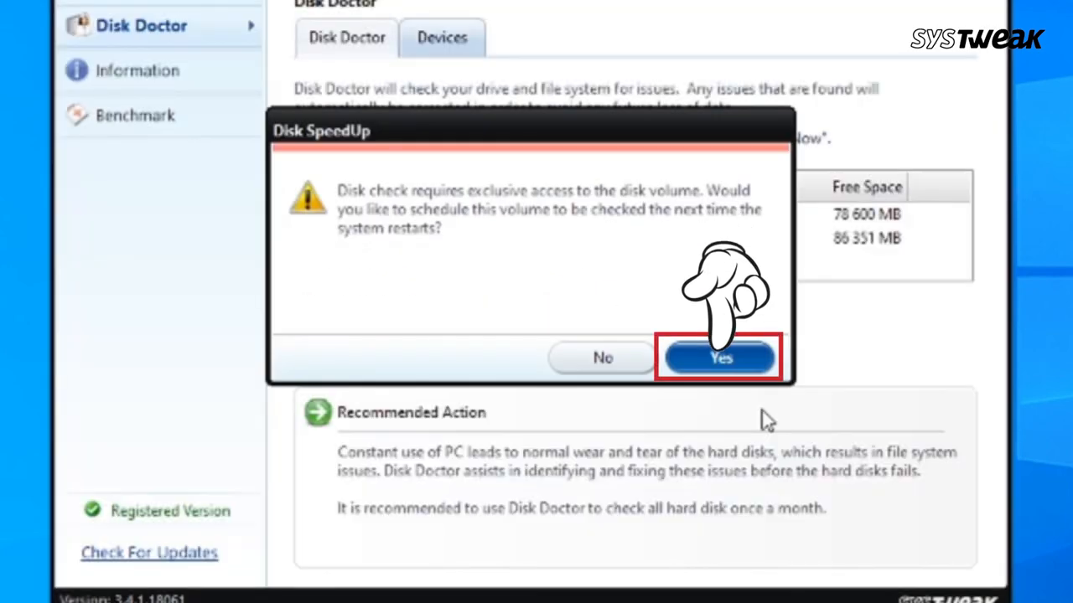